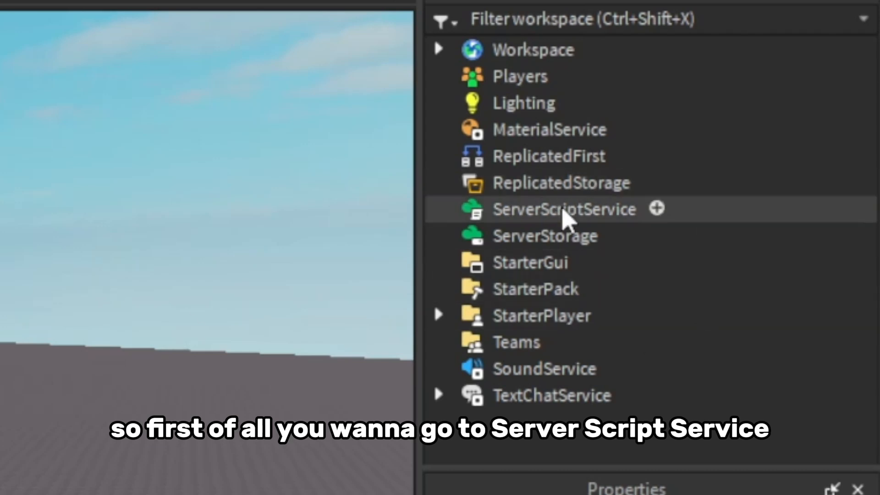
- Insert a leaderstats Script in ServerScriptService whose PlayerAdded code creates a Clicks IntValue at 0
click(564, 209)
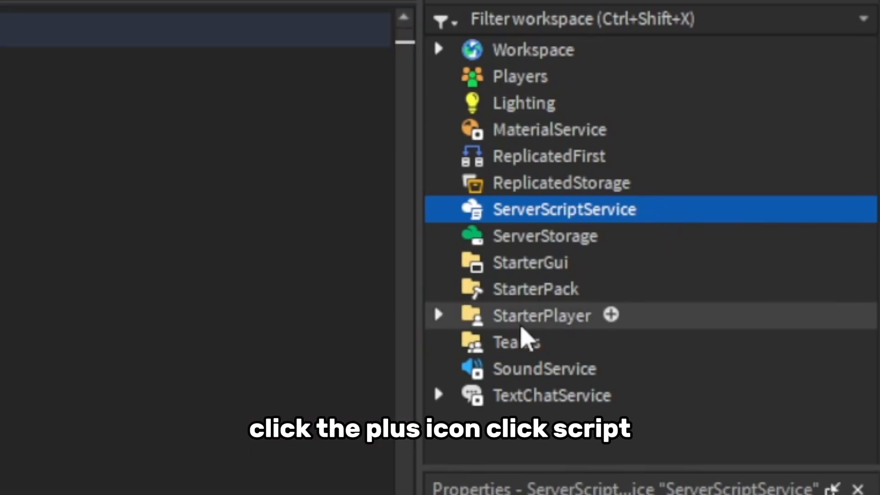
click(609, 315)
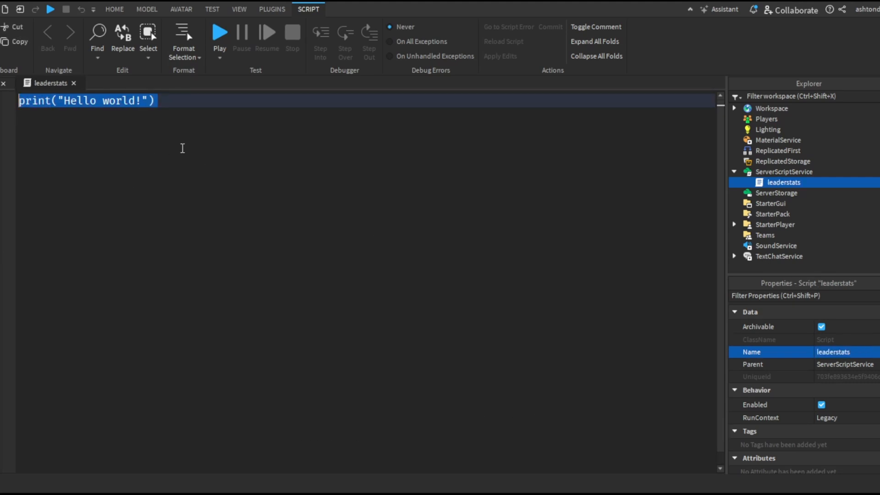
key(Delete)
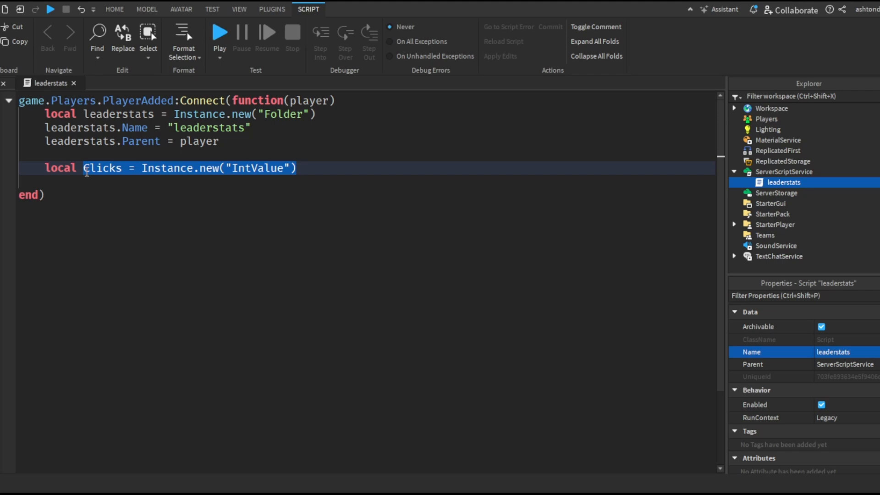
text(cl)
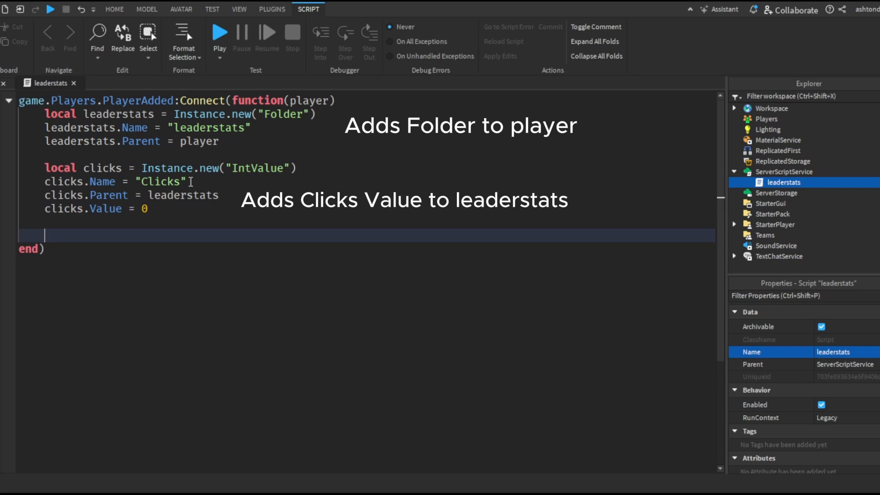
click(114, 10)
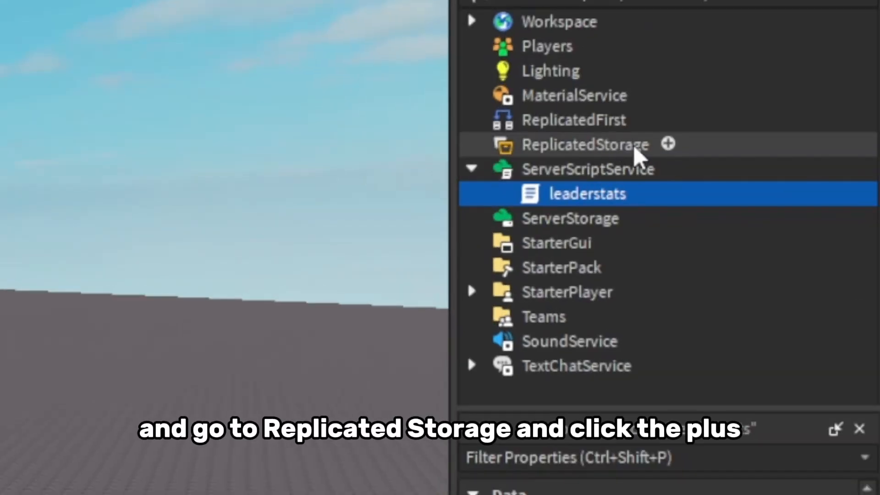
- Create a Remotes folder in ReplicatedStorage holding a RemoteEvent renamed Click
click(585, 144)
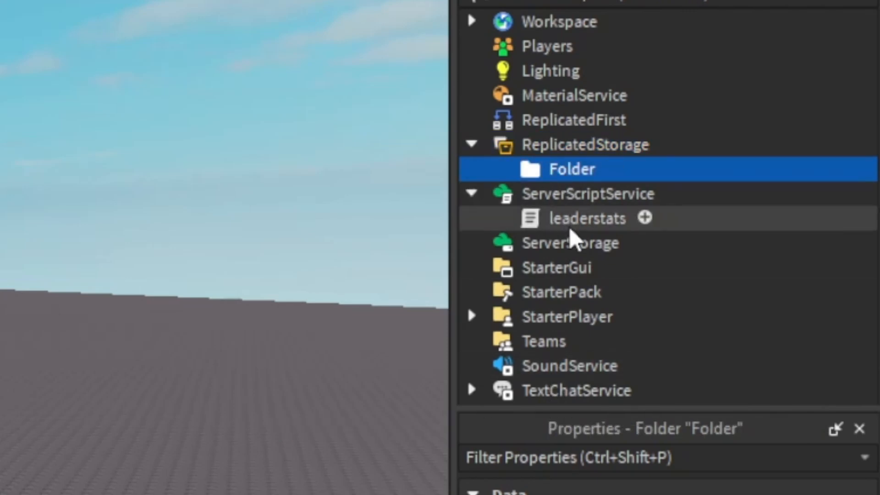
double_click(571, 168)
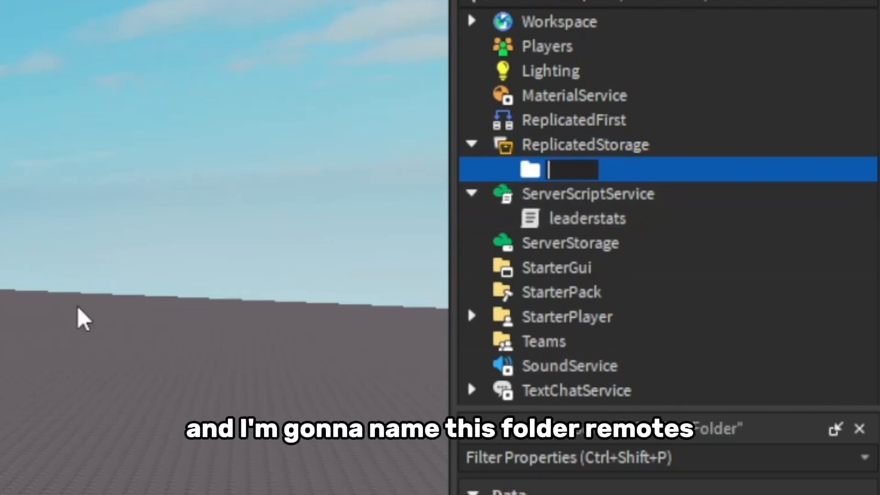
text(Remotes)
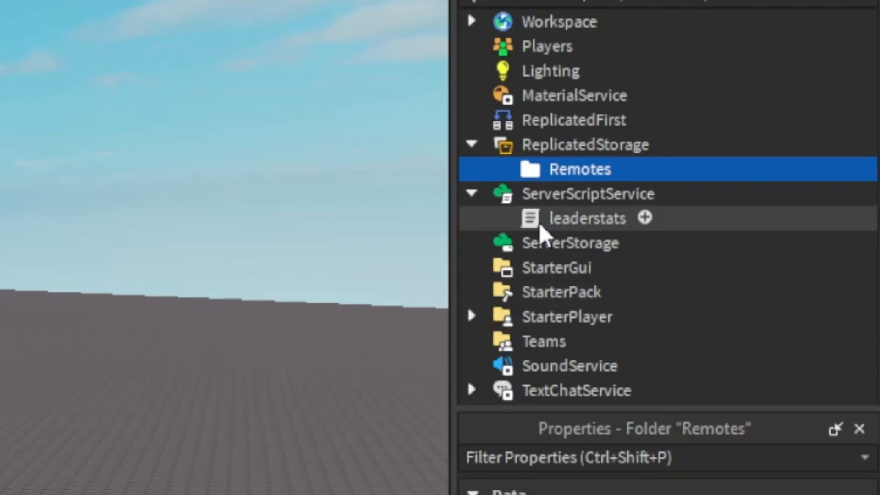
mouse_move(571, 291)
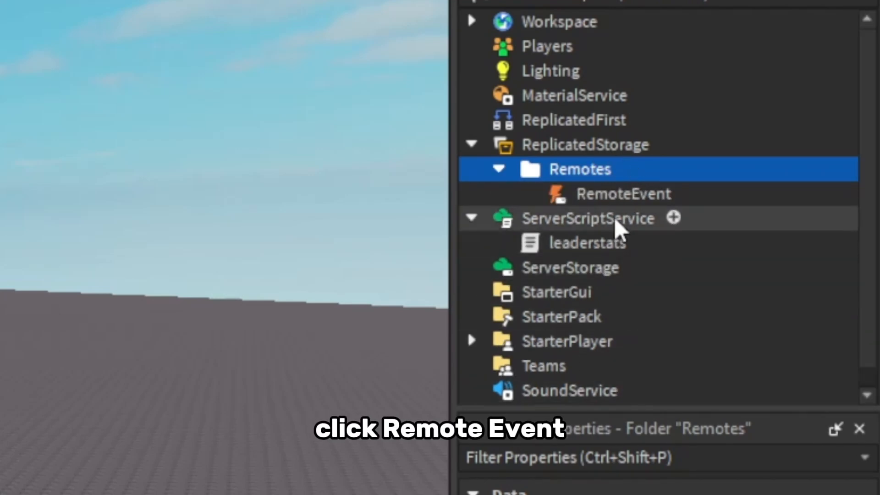
click(623, 193)
text(Click)
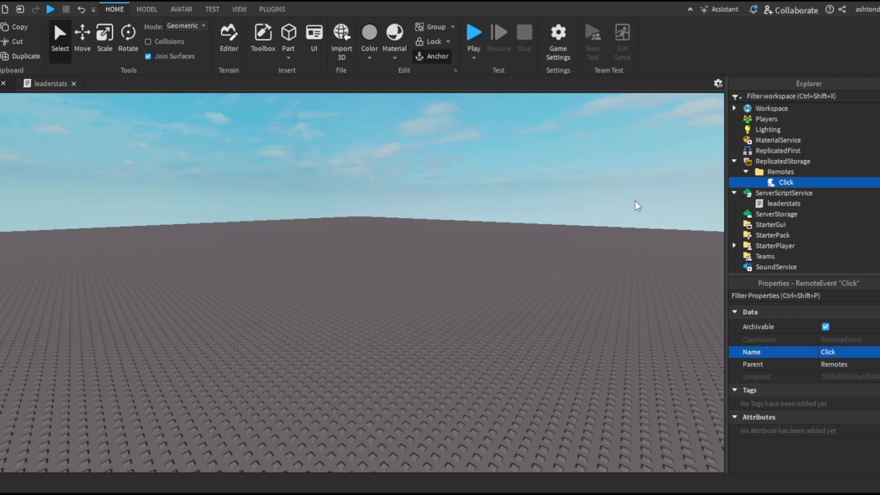
click(735, 161)
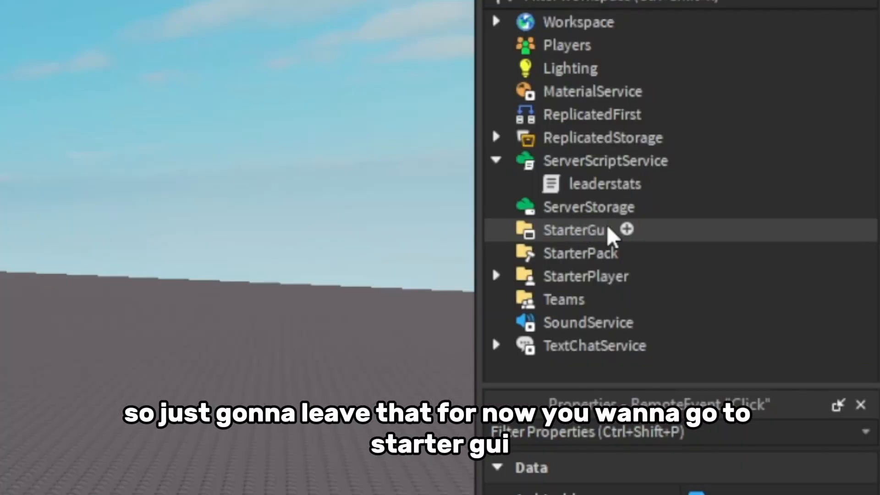
- Insert a ScreenGui under StarterGui with a Frame inside it
click(575, 230)
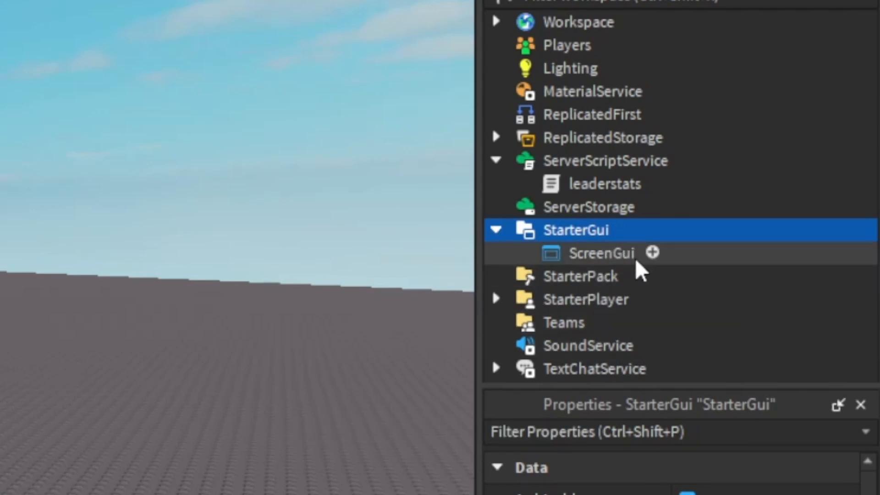
click(601, 254)
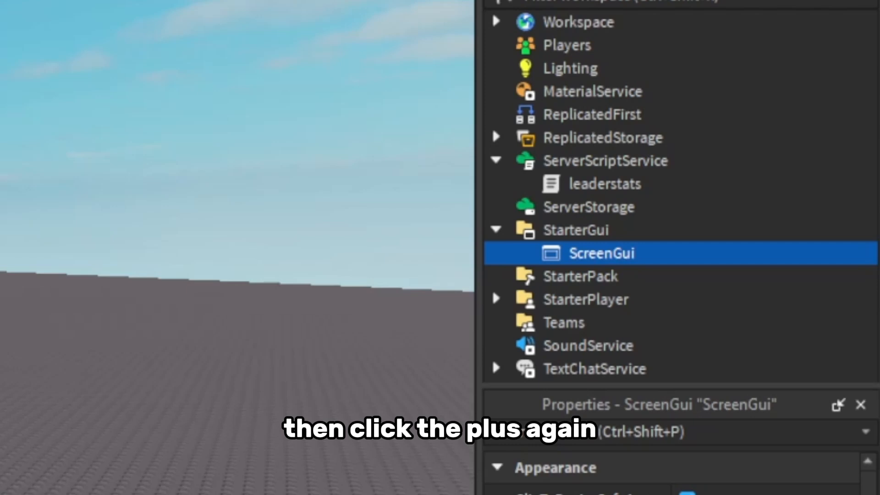
mouse_move(579, 336)
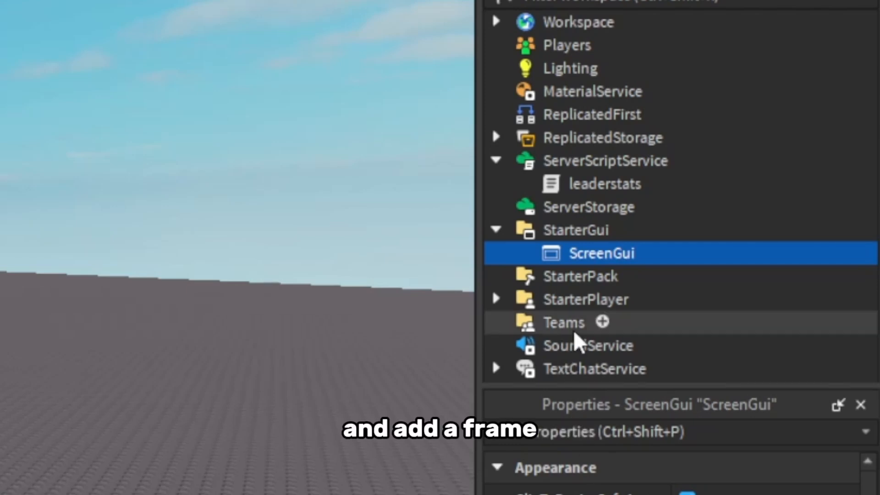
click(26, 34)
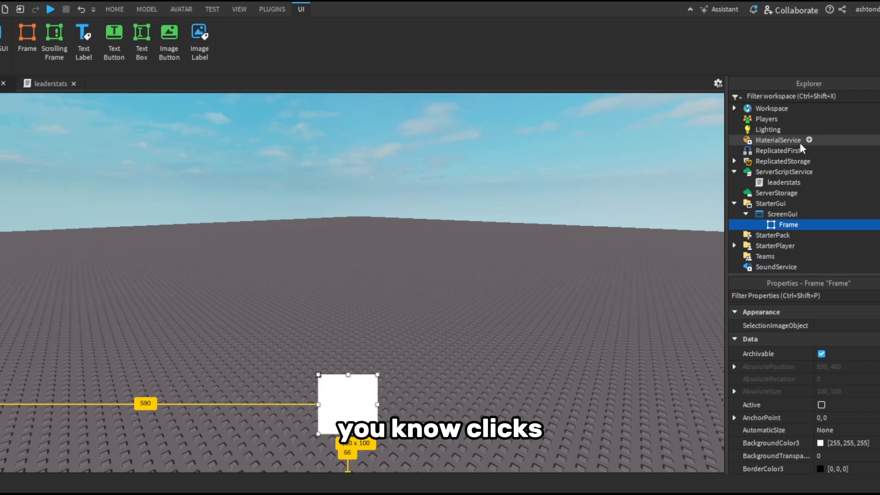
mouse_move(805, 225)
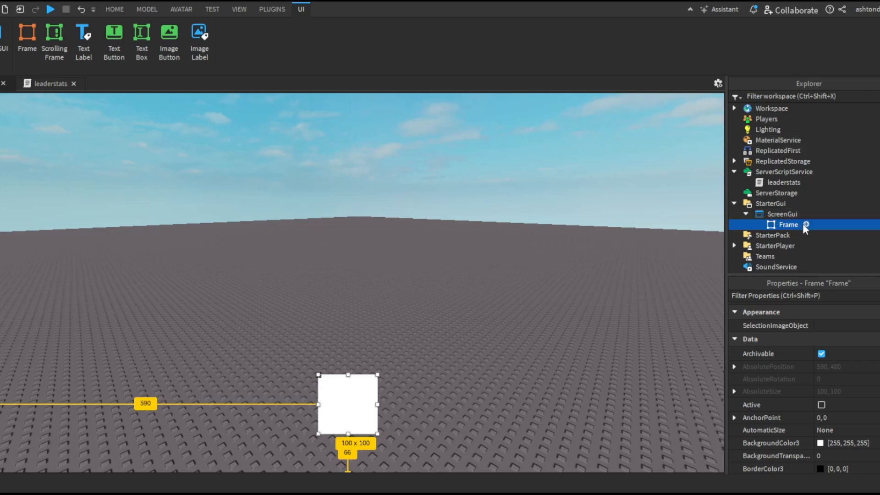
mouse_move(720, 252)
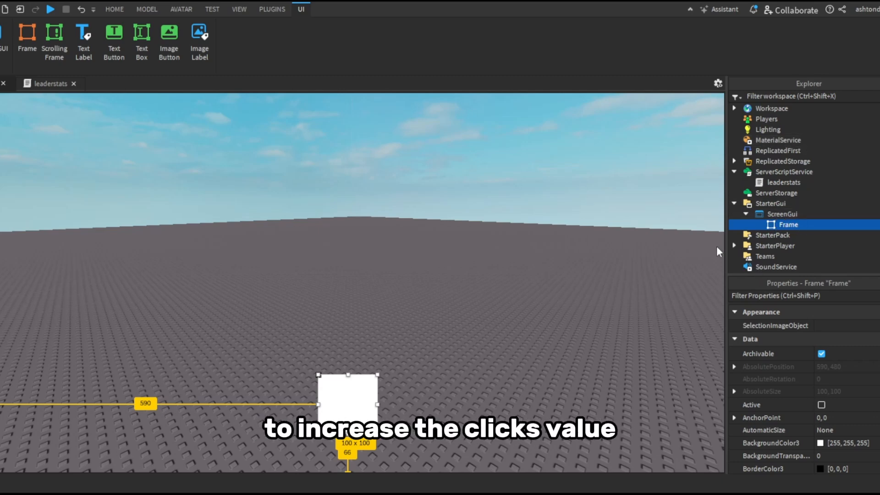
mouse_move(342, 411)
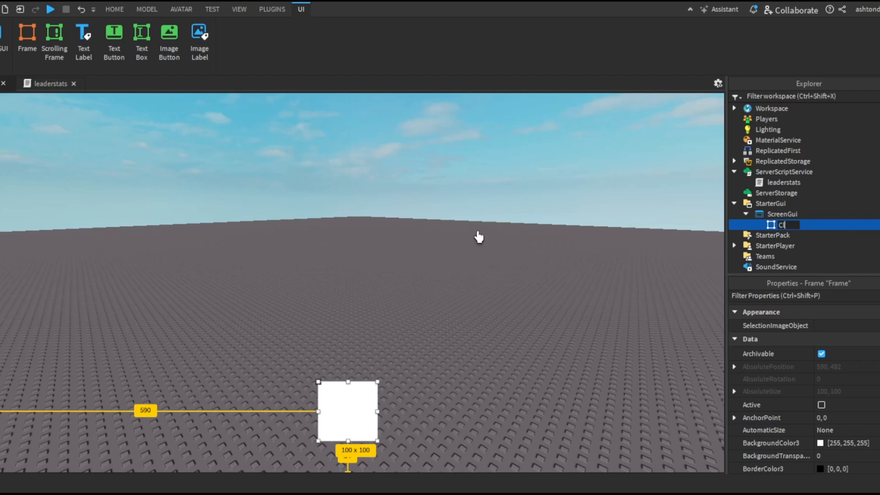
- Rename the frame ClicksFrame, resize it with 0.25,0,0 and set BackgroundTransparency to 1
text(ClicksFrame)
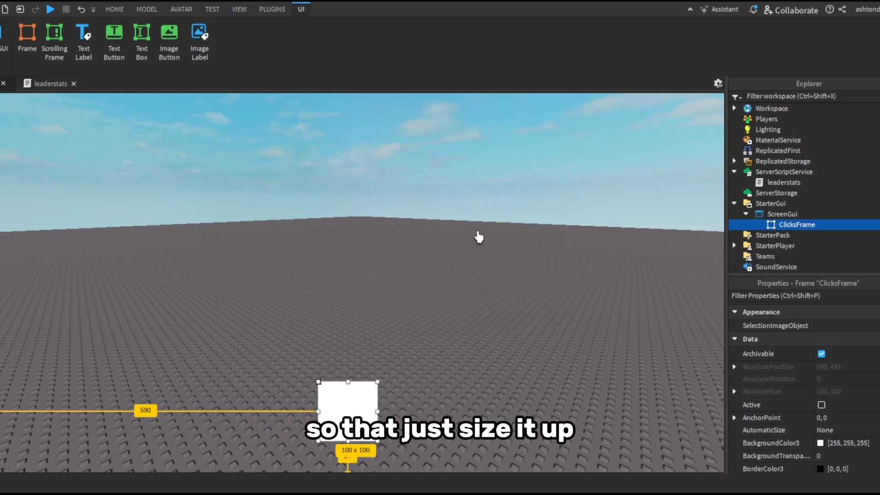
click(114, 9)
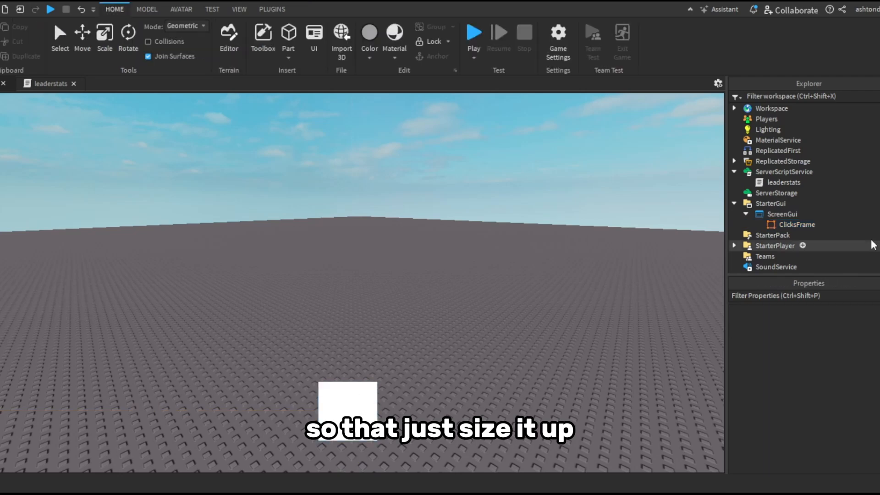
click(797, 223)
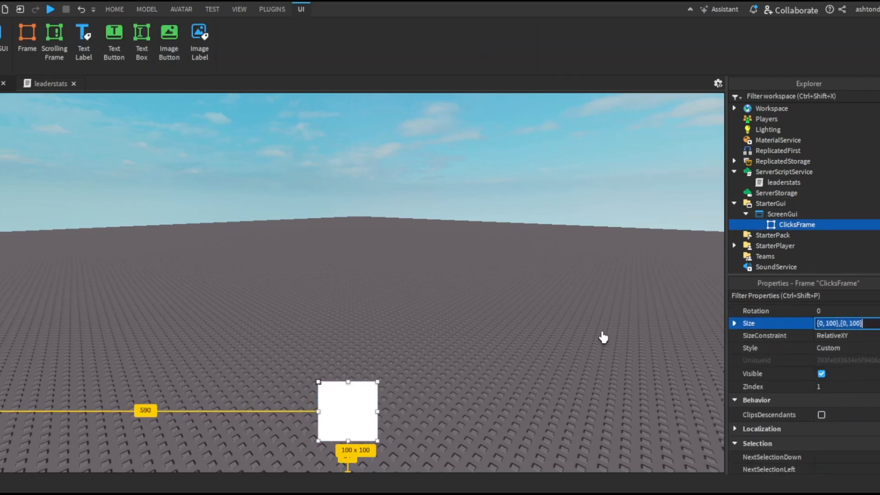
text(0.25,0,0)
text(1)
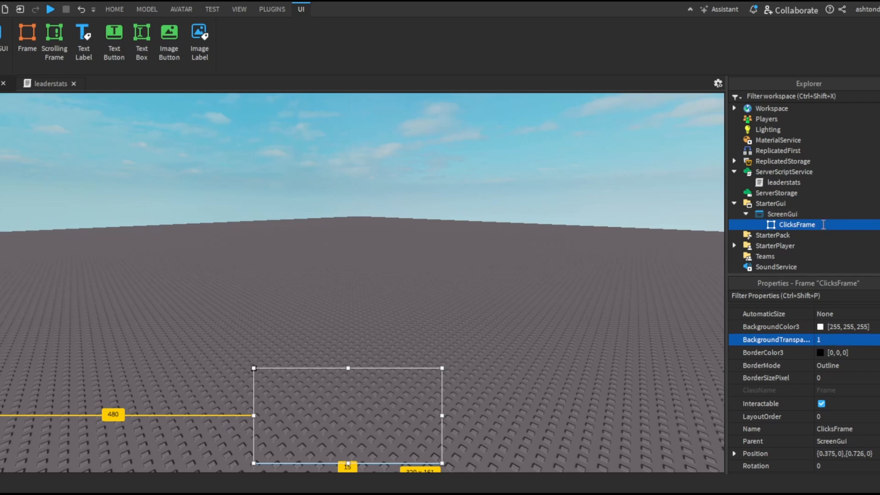
- Add a TextButton in ClicksFrame sized 0.2,0, named Button, blue with UICorner and UIStroke
click(114, 42)
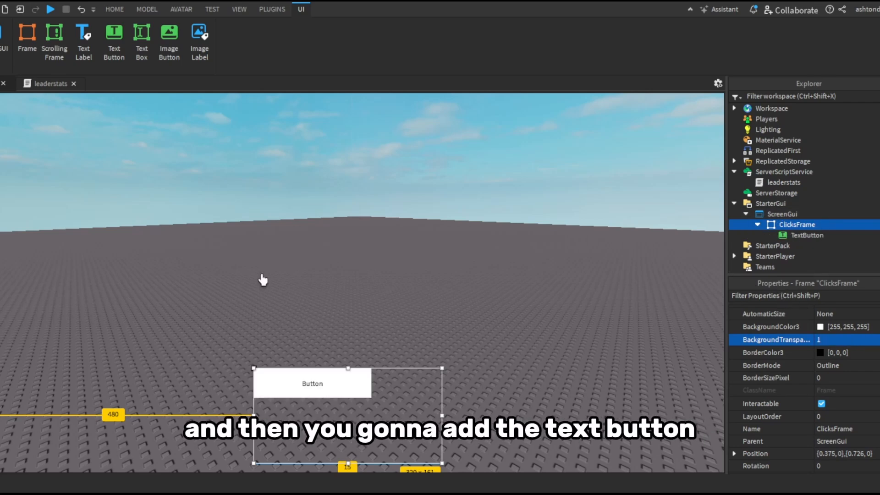
click(809, 236)
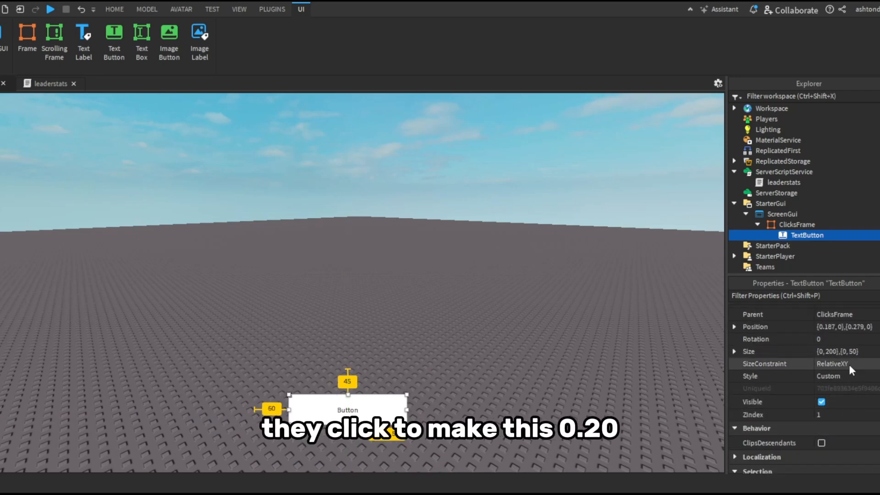
click(836, 352)
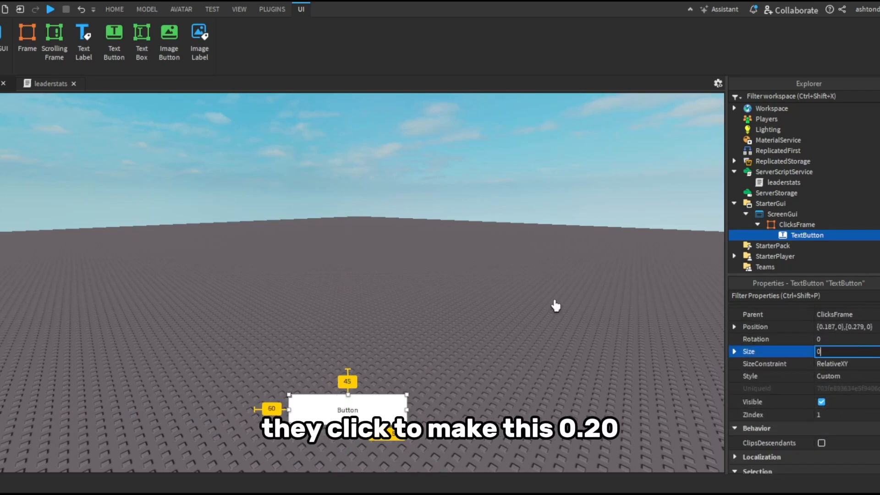
text(0.2,0)
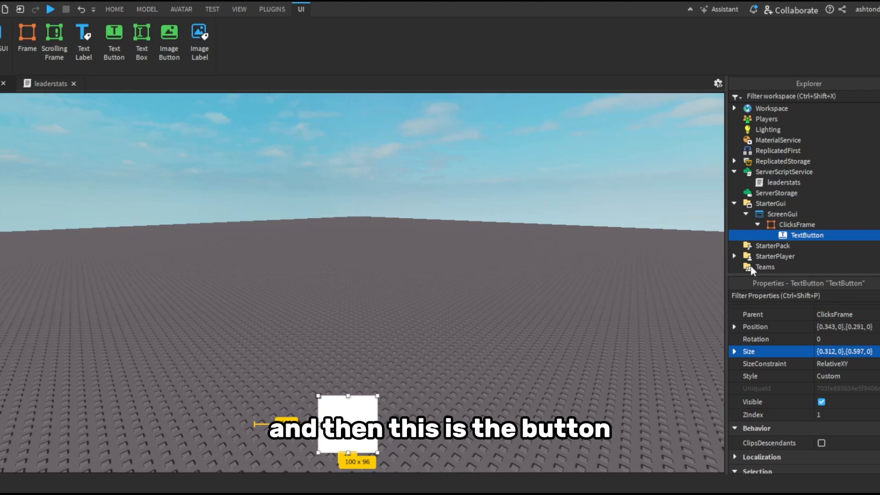
click(114, 9)
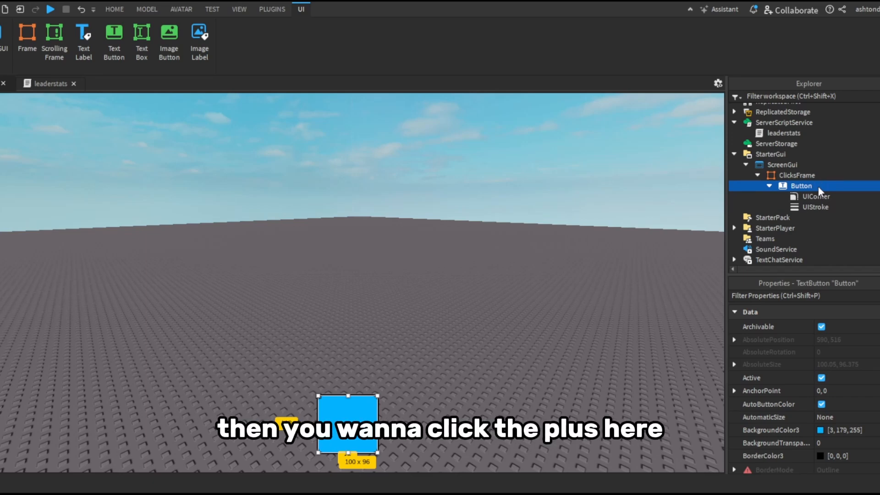
- Insert an ImageLabel inside Button and clear Button's Text property
click(199, 34)
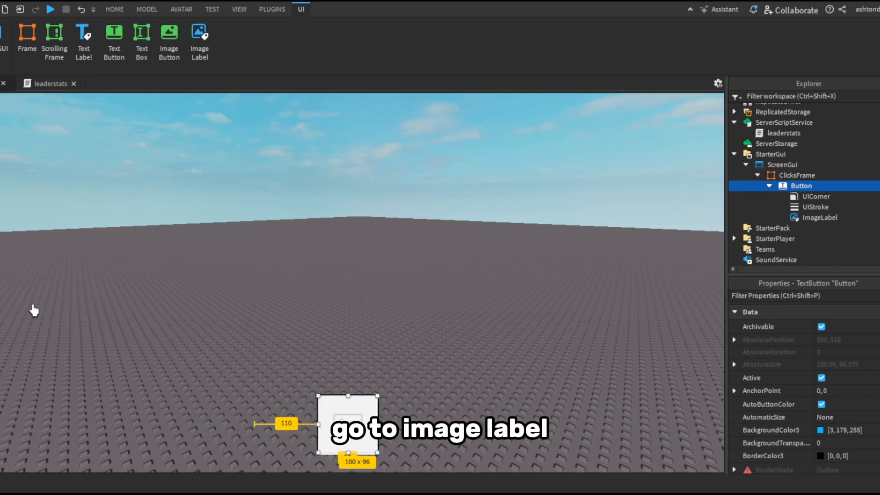
click(818, 217)
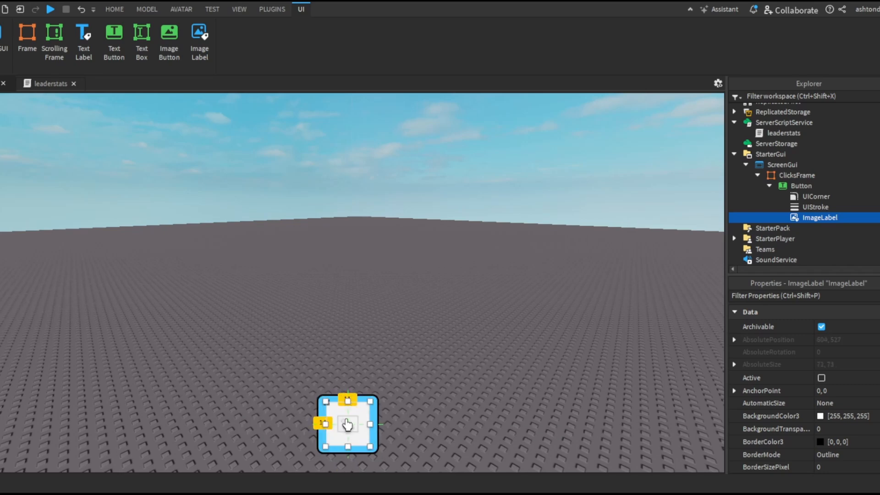
click(802, 186)
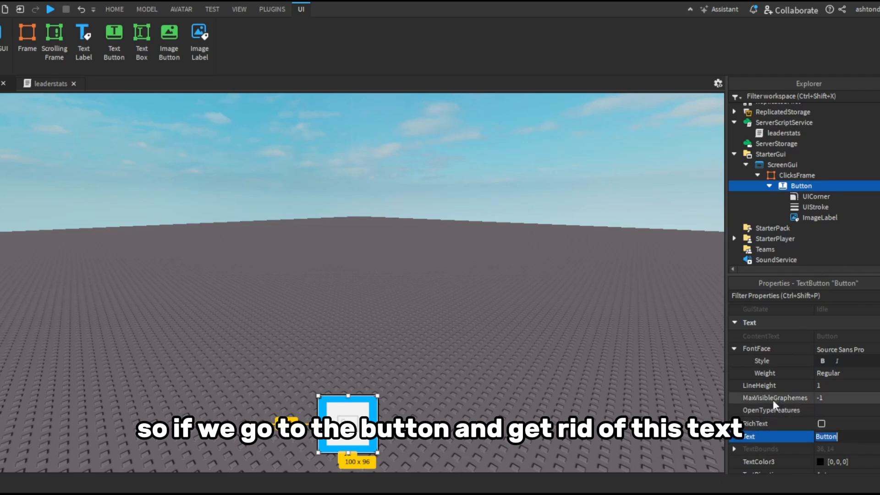
click(820, 218)
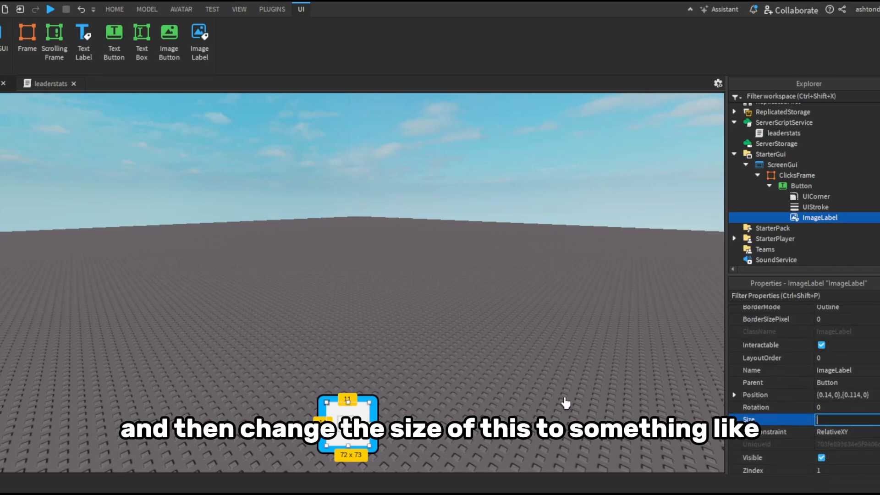
text(0)
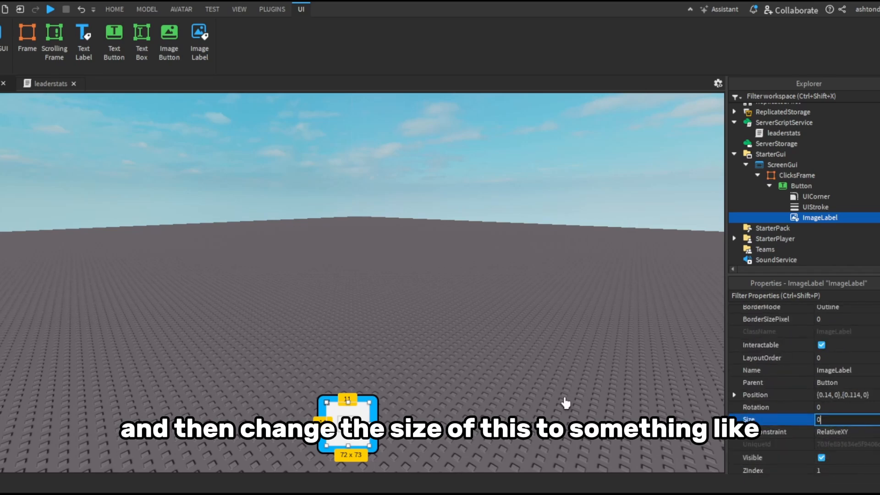
- Set the ImageLabel Size to {0.9,0},{0.9,0} with BackgroundTransparency 1
text(0.9,)
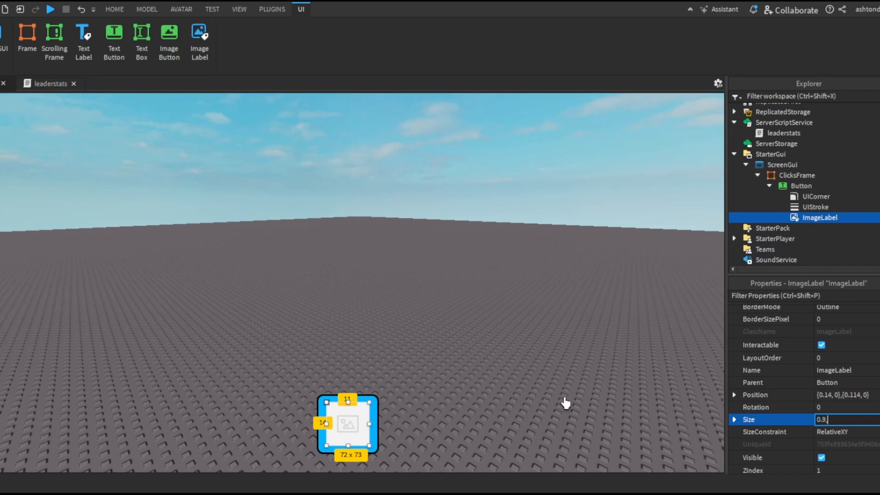
text(0,0.9)
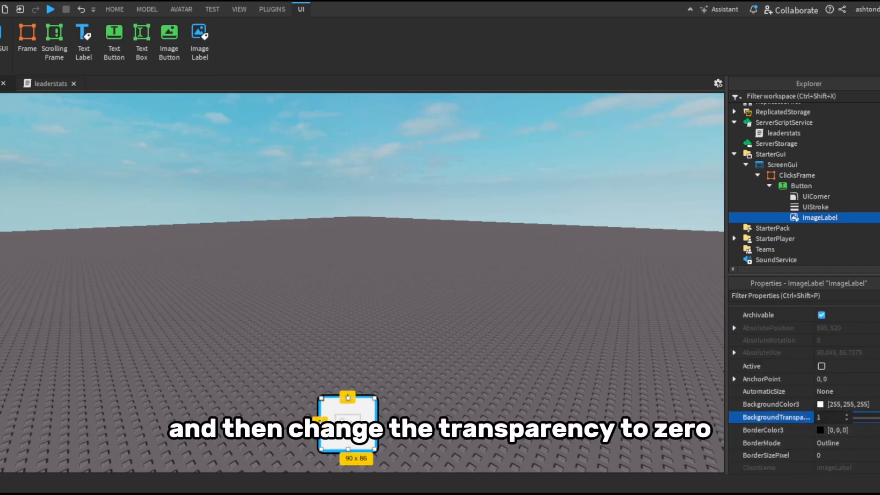
click(113, 9)
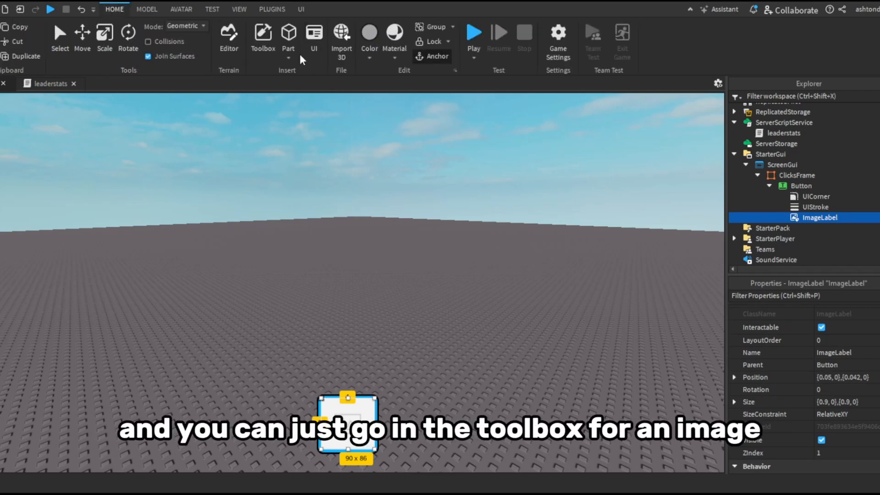
- Assign a 'mouse click' Toolbox image to the ImageLabel and rename it Icon
click(262, 34)
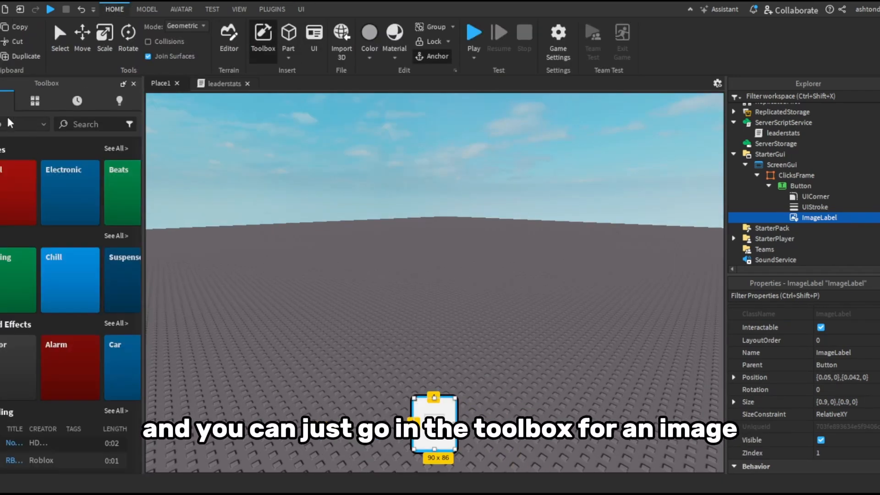
click(90, 123)
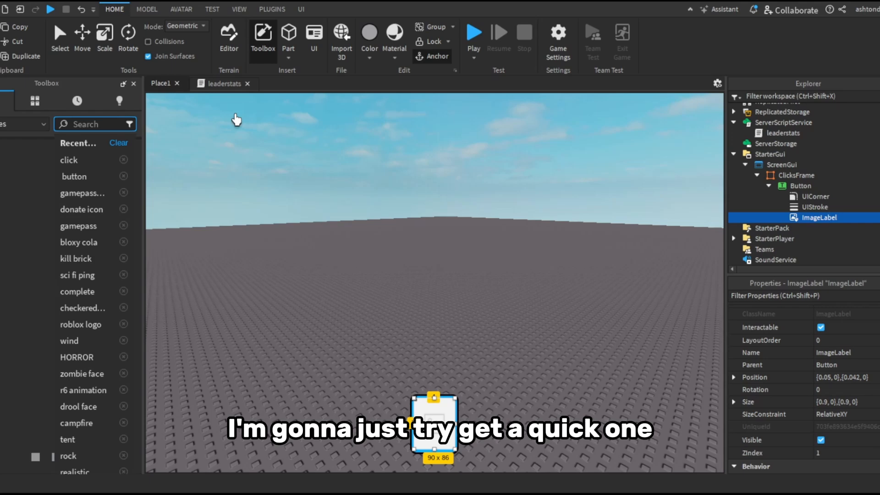
click(301, 10)
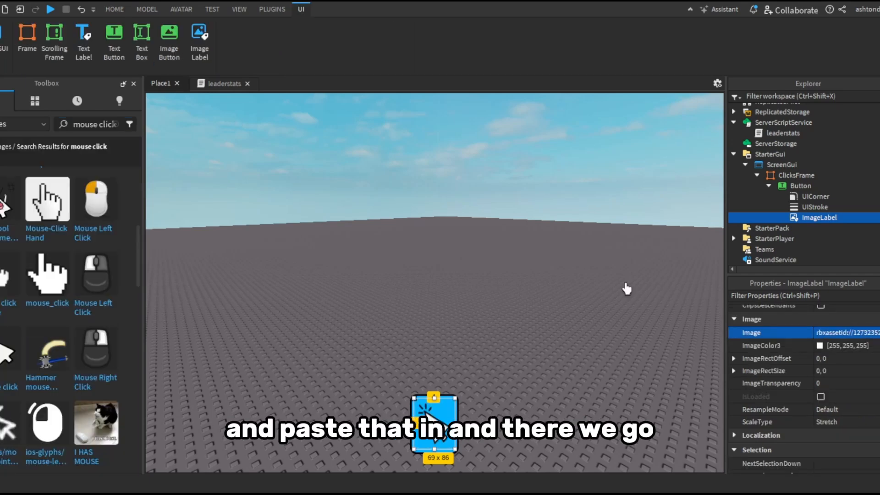
click(114, 9)
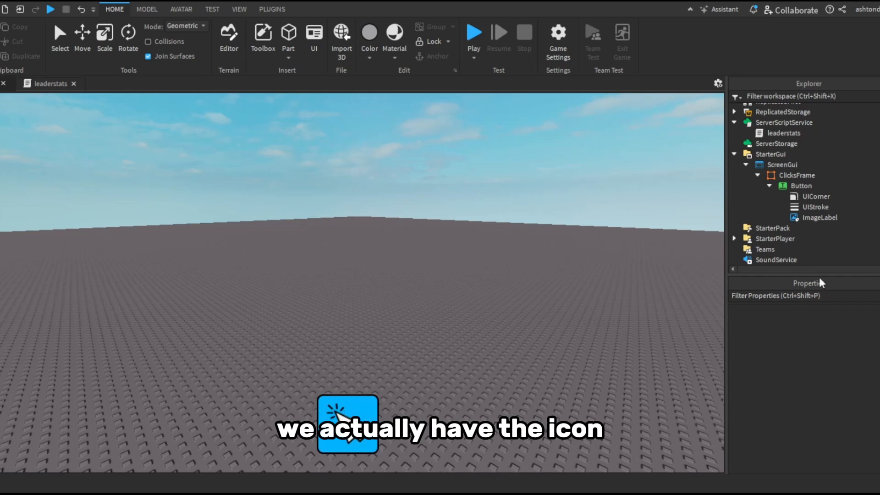
click(819, 218)
text(Icon)
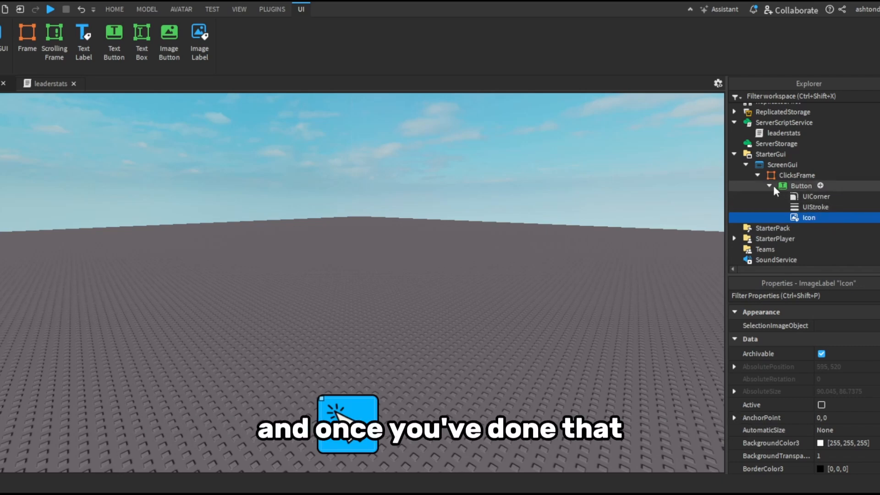
- Add a Click LocalScript under Button with debounced MouseButton1Up code playing a Sound and firing the Click remote
click(801, 187)
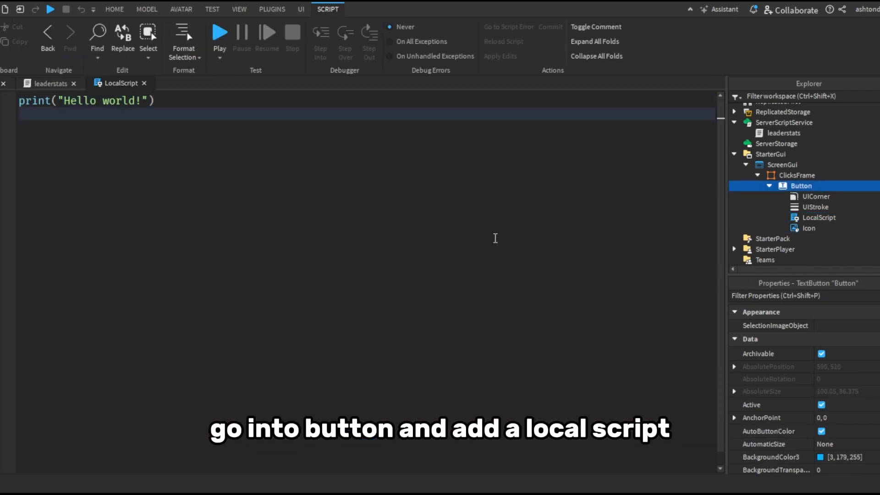
click(820, 218)
text(Click)
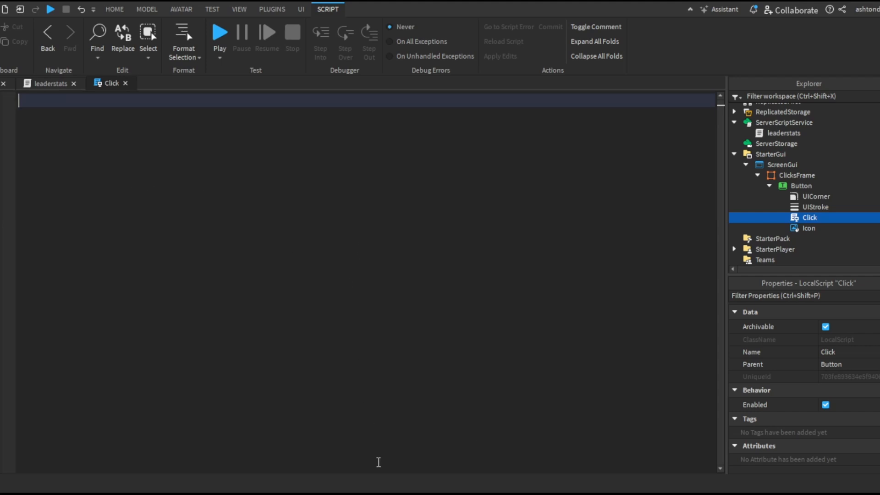
text(local player = game.Players.LocalPlayer)
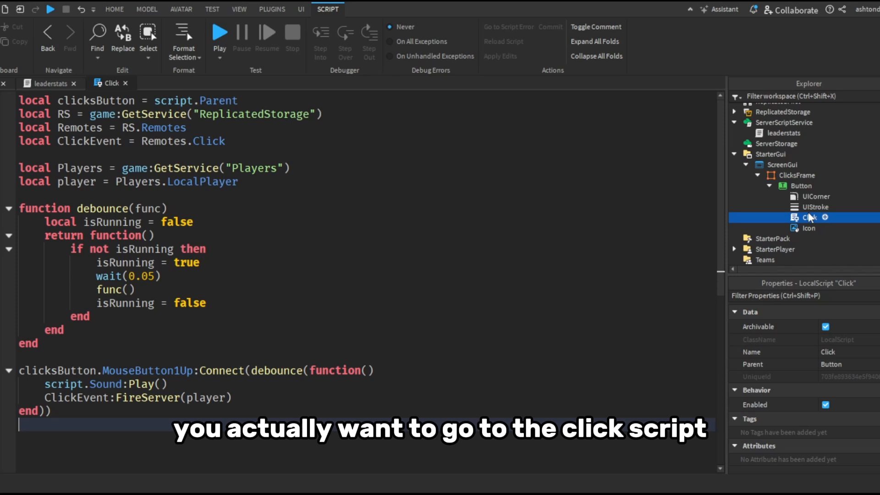
mouse_move(824, 254)
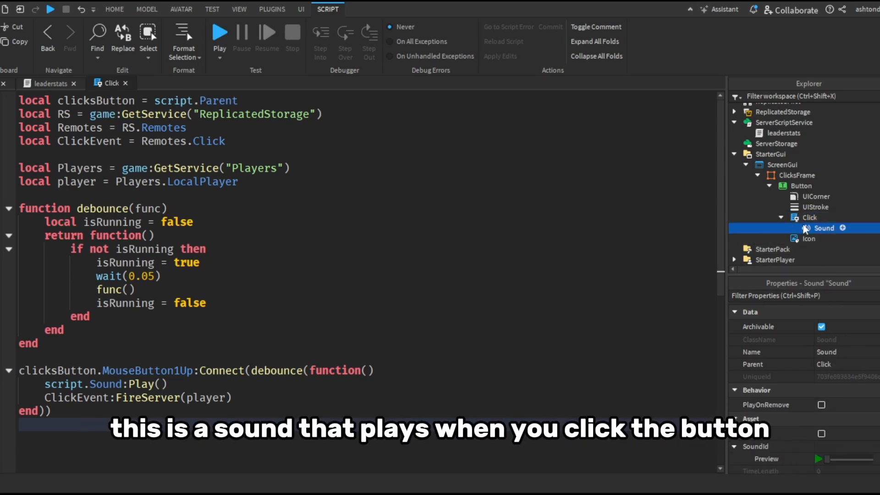
- Paste a sound asset ID into the Sound's SoundId and return to the Place view
click(50, 83)
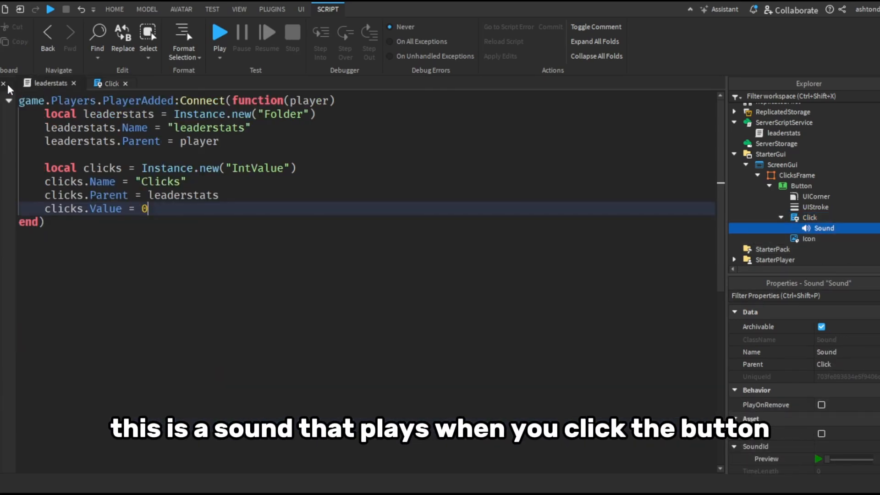
click(114, 10)
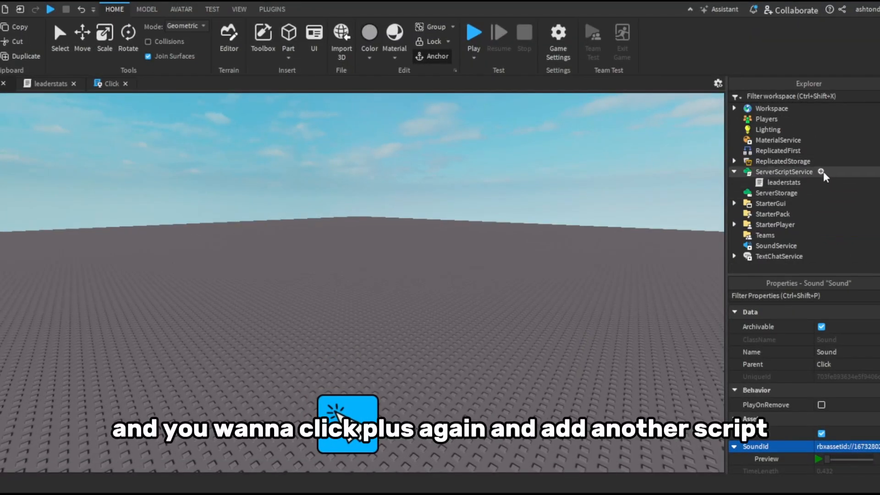
- Insert a ClickManager Script whose OnServerEvent handler adds 1 to the player's Clicks value
click(784, 172)
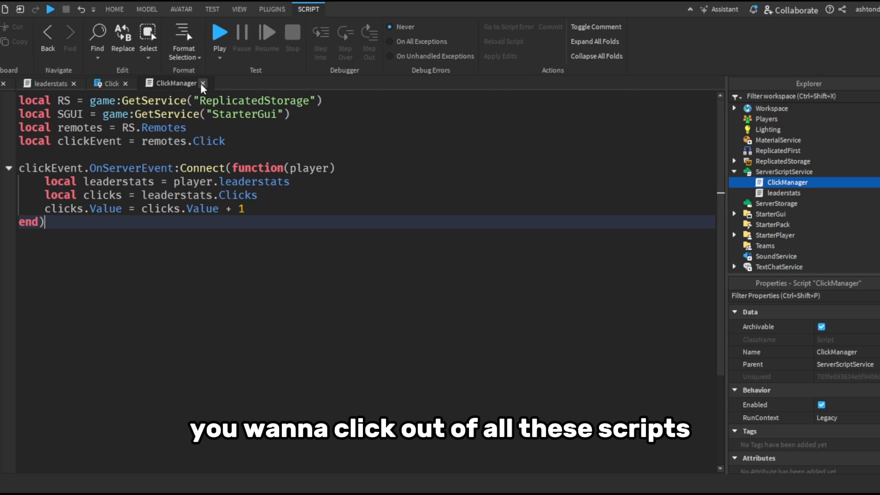
- Close the script tabs, rename ScreenGui to MainGui and insert a new Frame in it
click(203, 83)
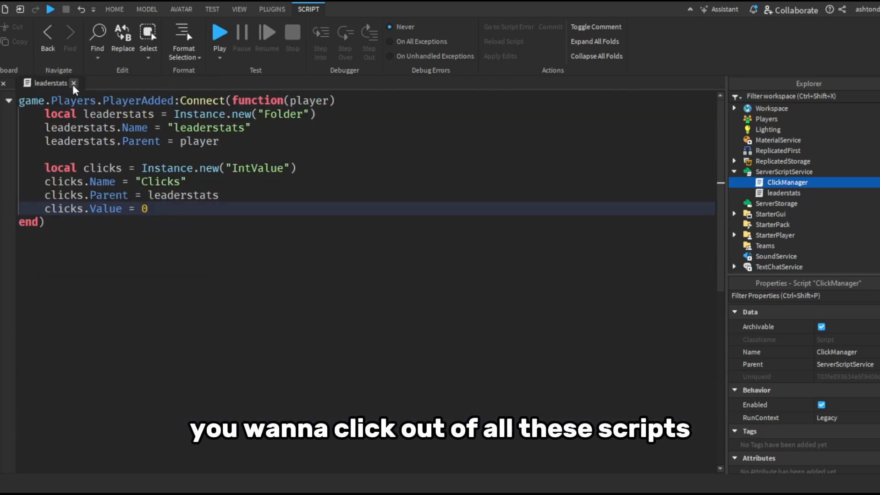
click(771, 214)
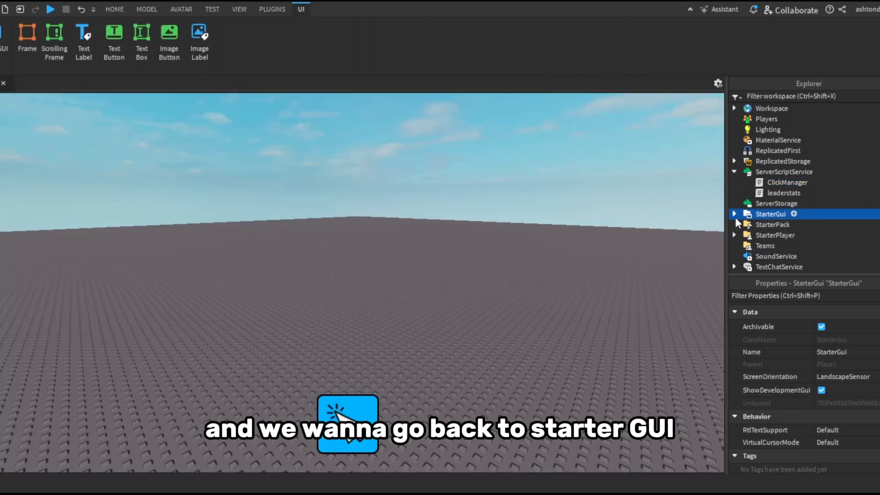
click(734, 213)
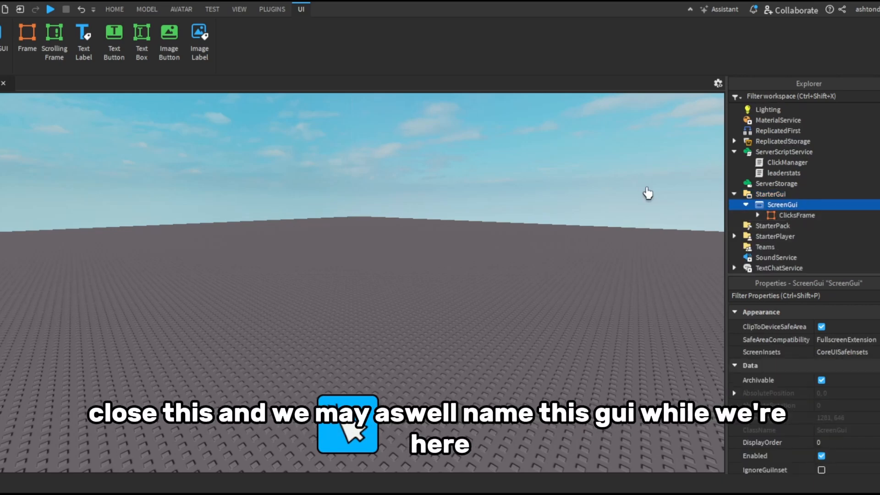
double_click(783, 205)
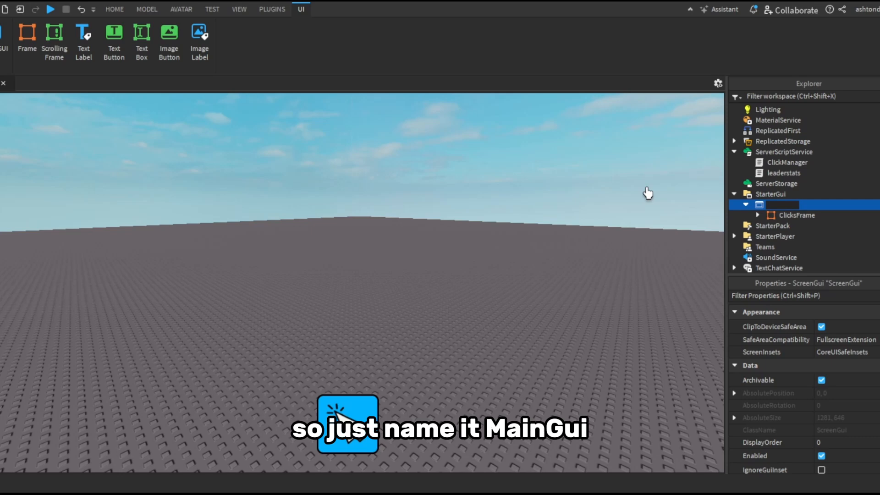
text(MainGui)
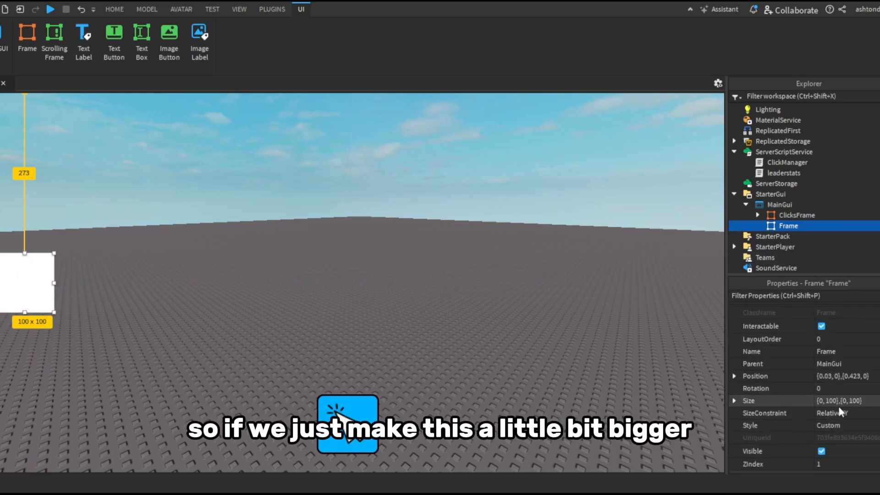
- Resize the frame, add a scaled-text label reading 999 with a UIStroke, and name it Title
click(842, 401)
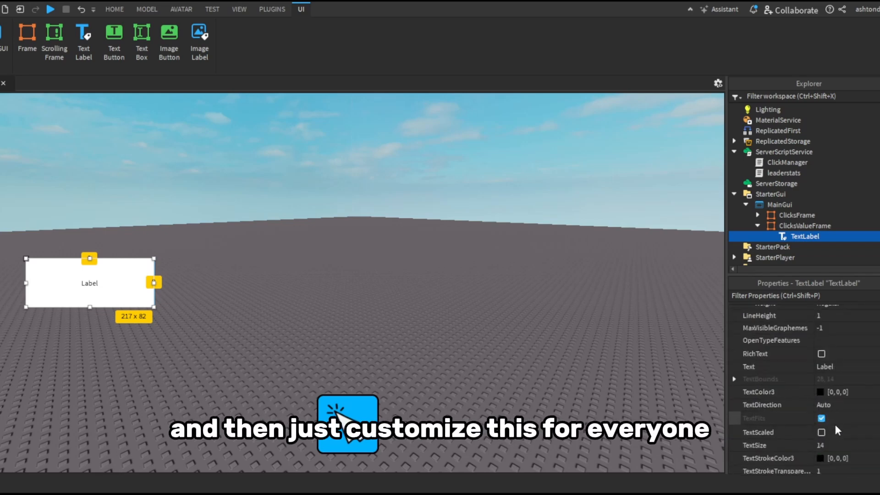
click(821, 432)
text(999)
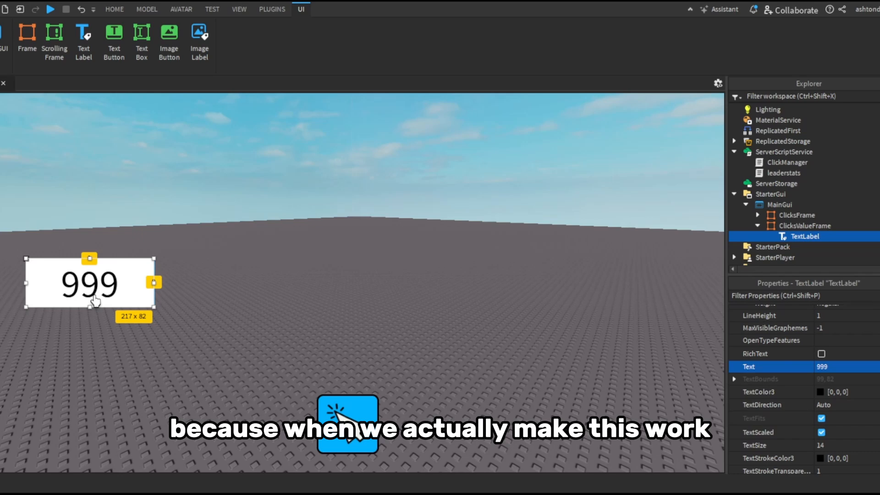
mouse_move(53, 275)
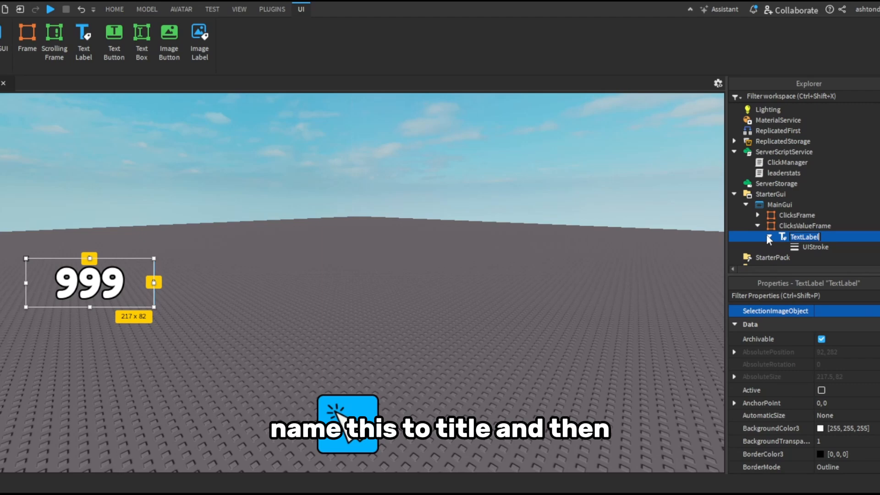
text(Title)
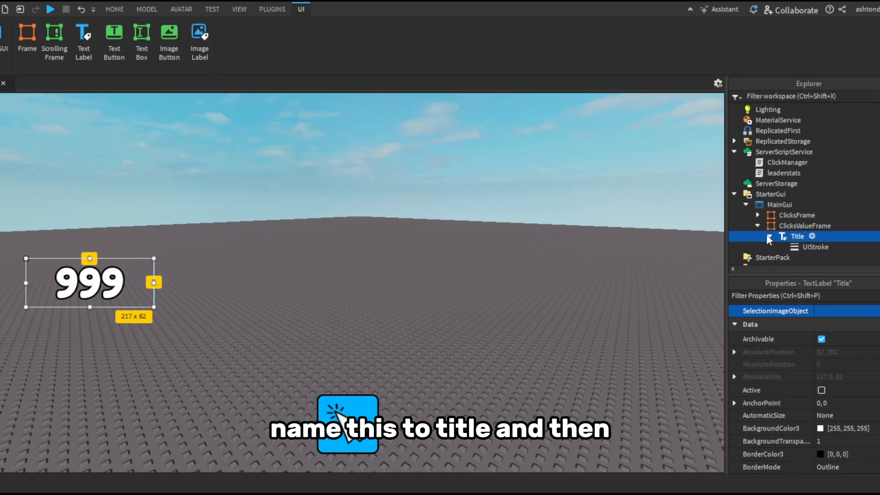
click(760, 237)
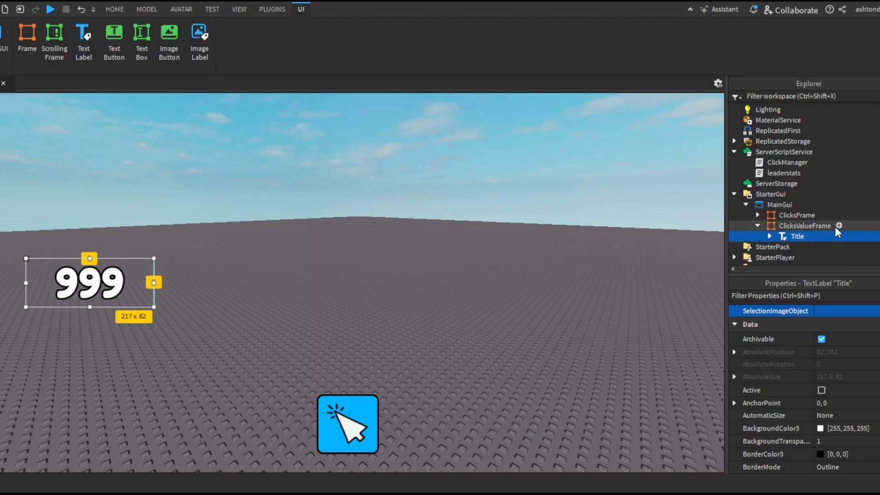
- Insert an ImageLabel into ClicksValueFrame and copy the button Icon's Image ID
click(805, 226)
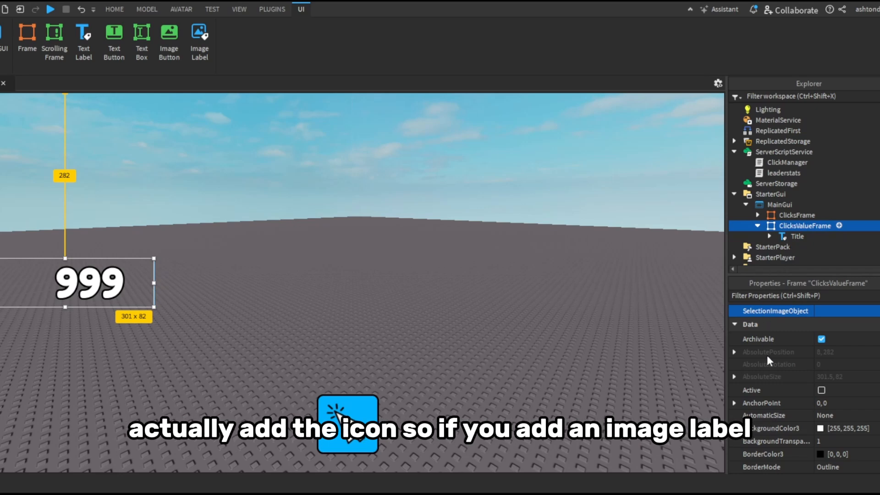
mouse_move(786, 331)
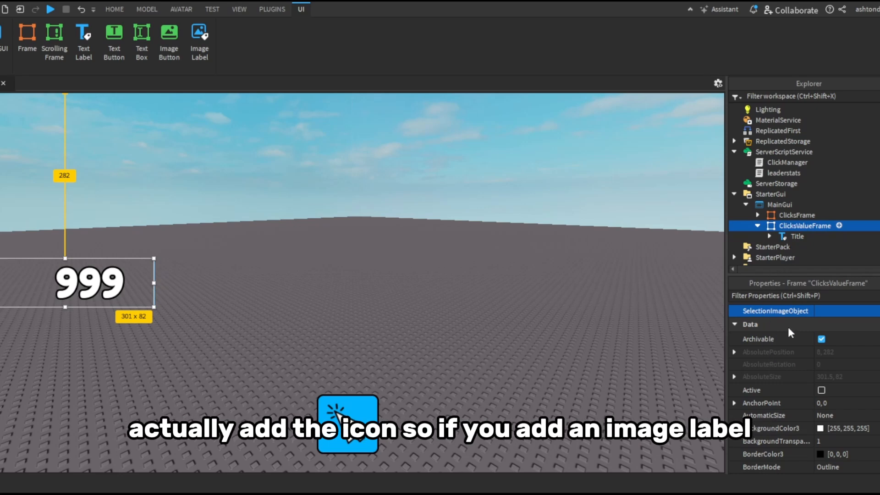
click(199, 34)
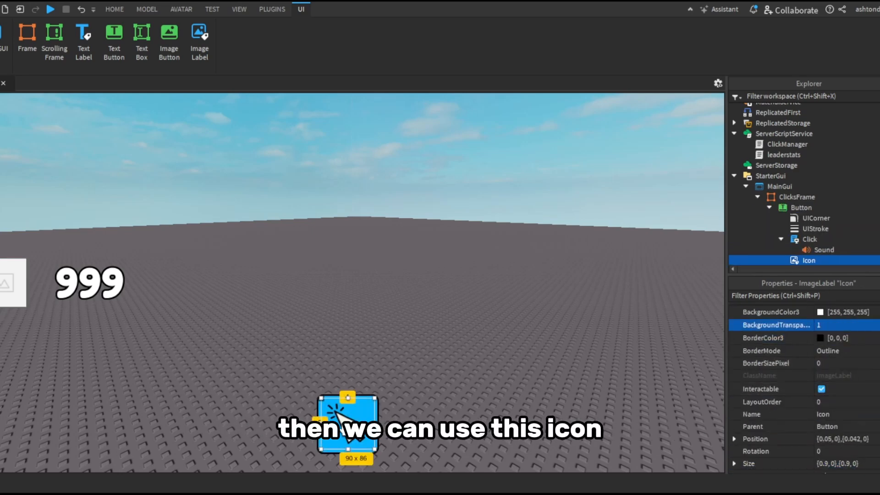
scroll(down, 3)
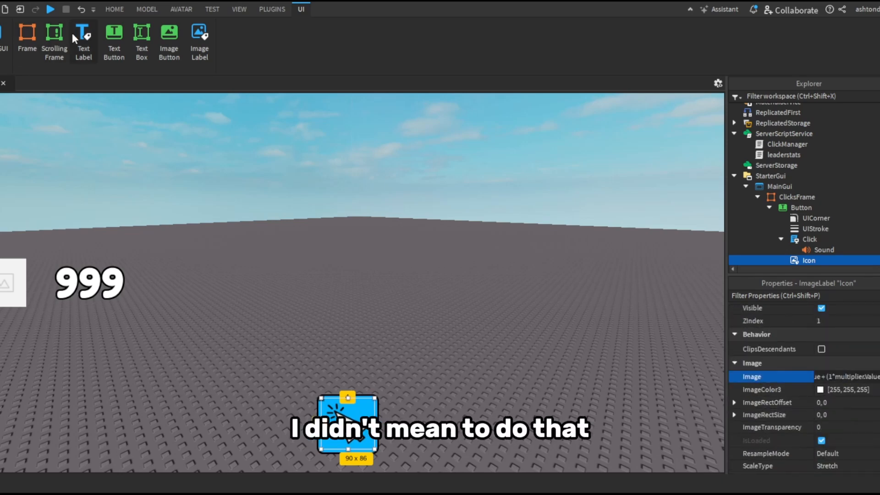
click(114, 9)
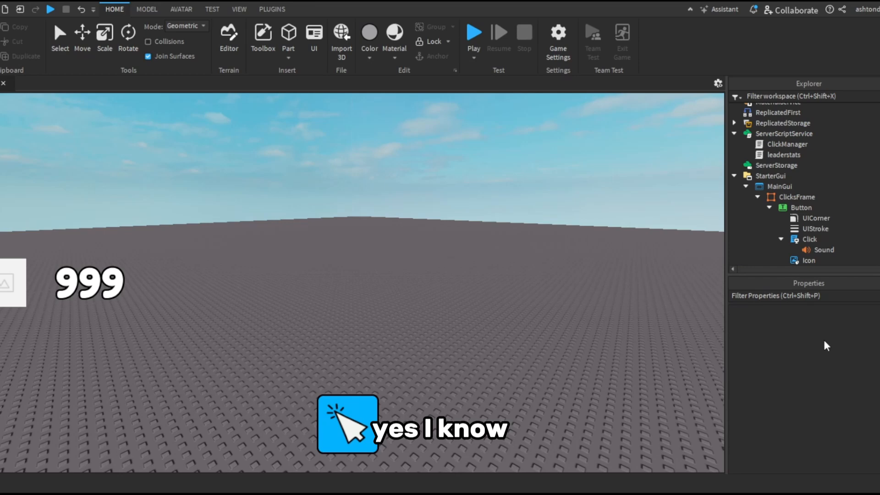
- Paste the icon image into the new label and place it left of the 999 Title
click(808, 259)
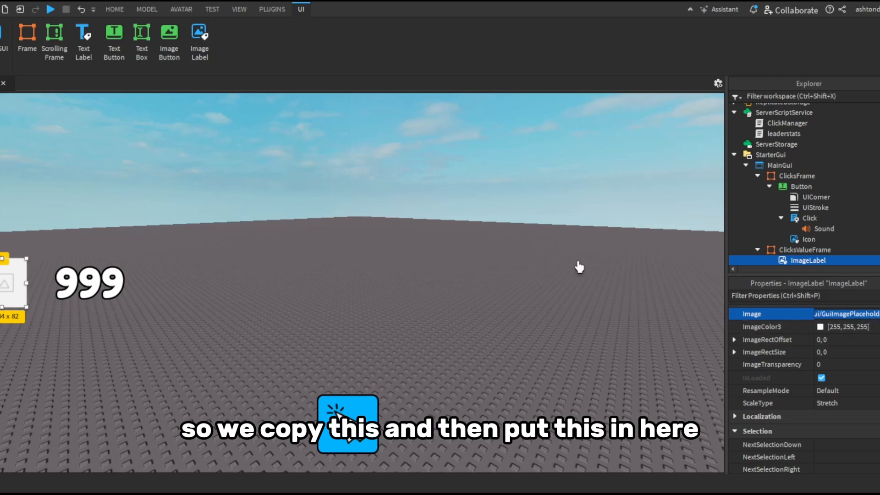
click(114, 9)
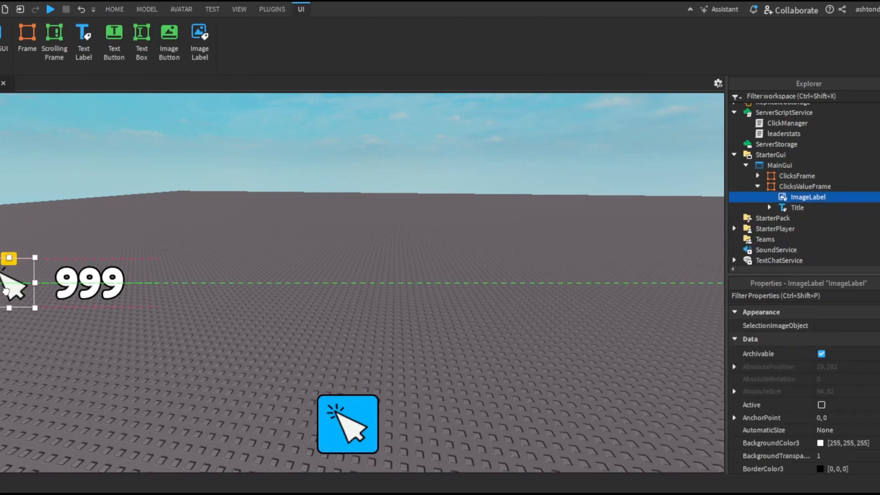
click(797, 207)
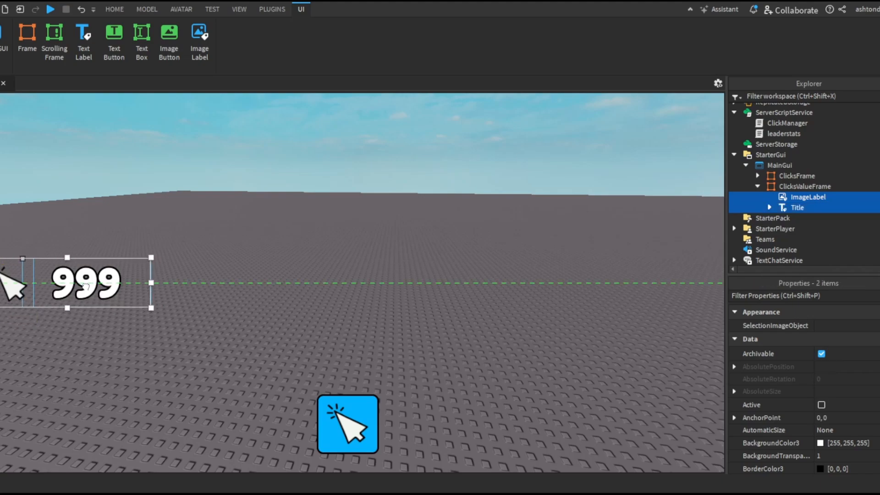
click(114, 9)
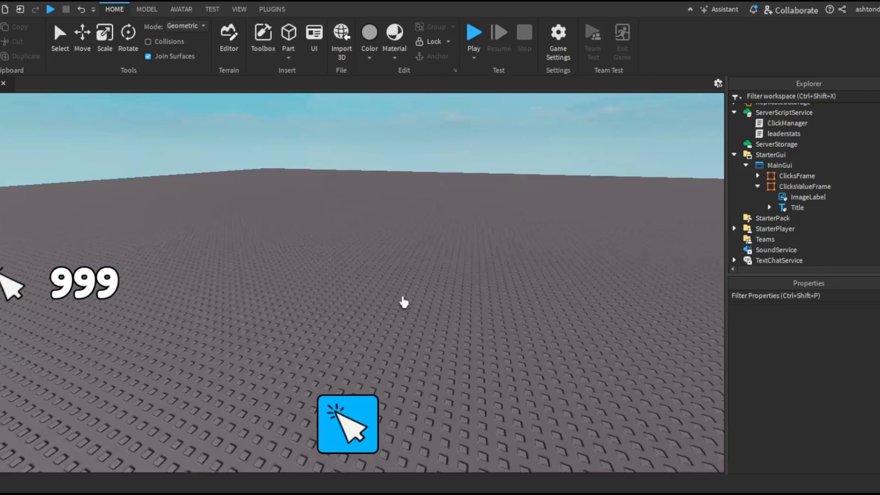
mouse_move(34, 295)
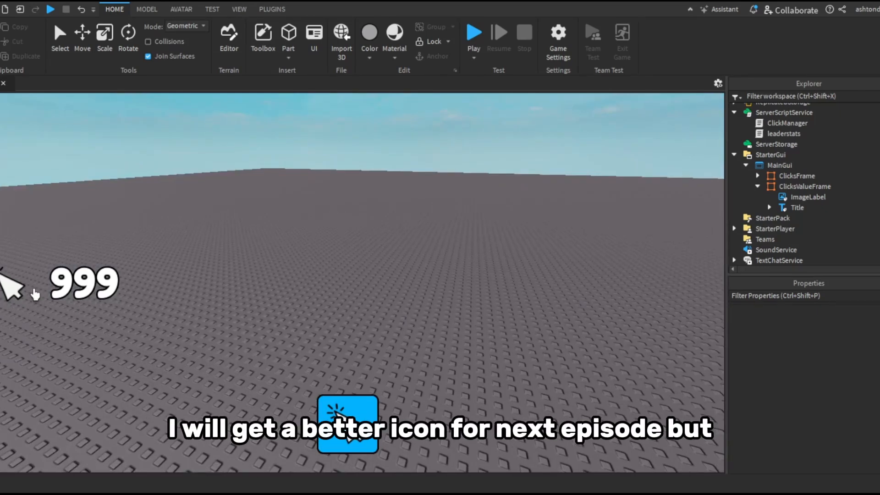
mouse_move(793, 218)
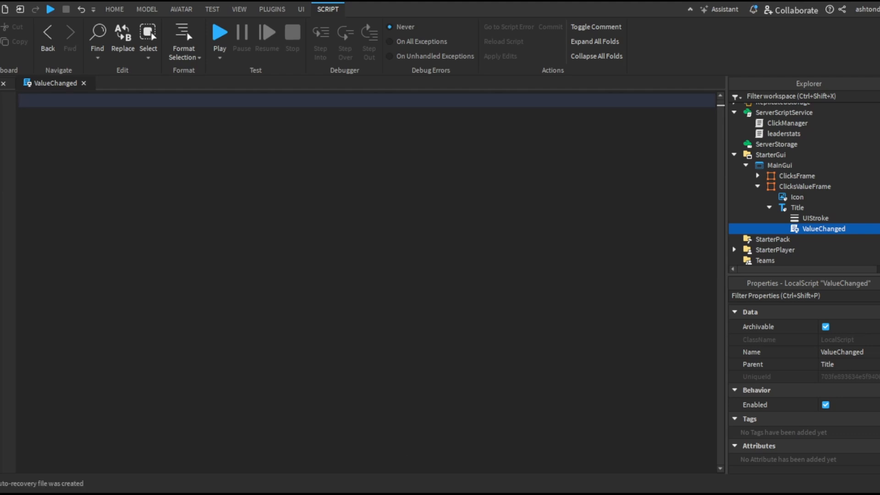
- Write the ValueChanged LocalScript starting with local player = game.Players.LocalPlayer
text(local player = game.Players.LocalPlayer)
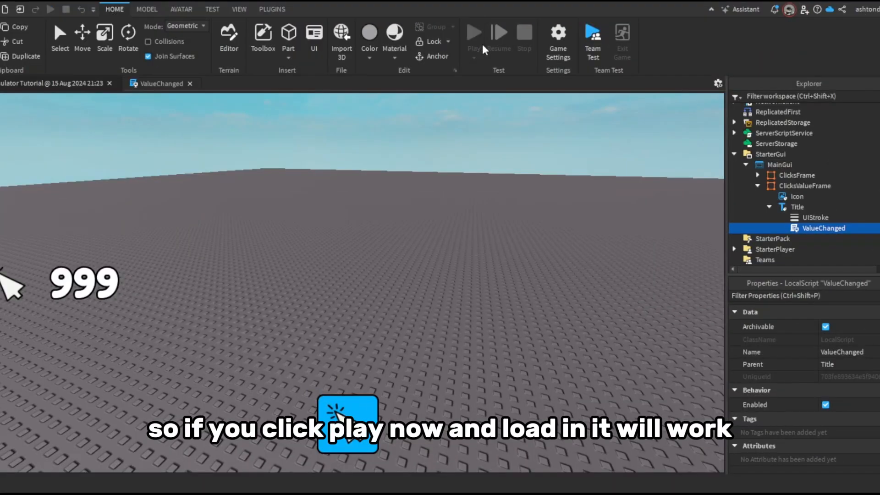
- Run Play and click the button repeatedly, watching the counter and leaderstats Clicks rise to 20
click(473, 33)
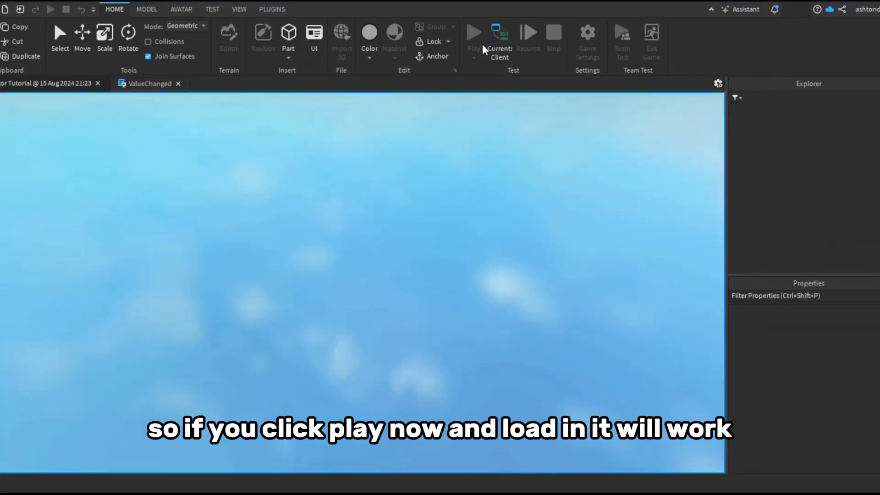
click(473, 32)
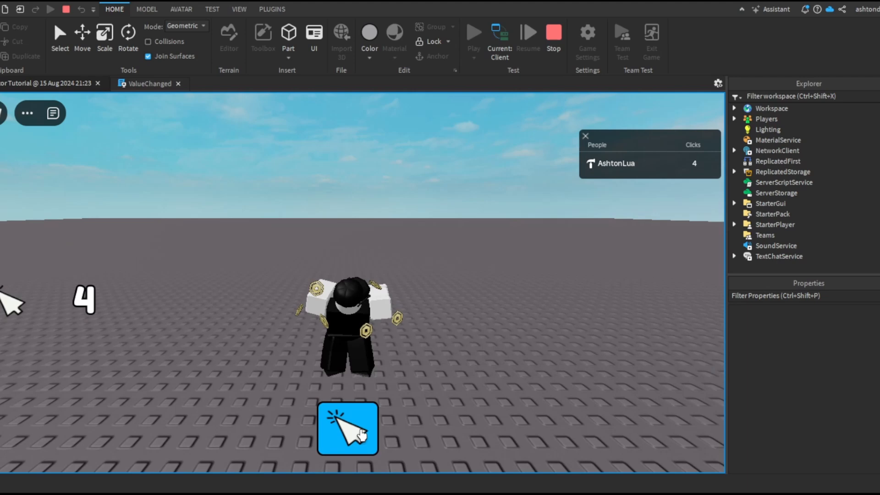
click(348, 428)
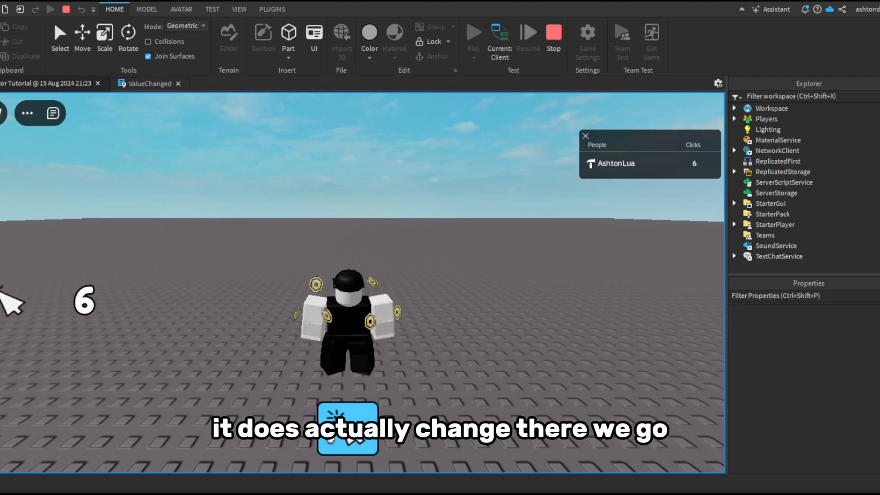
click(348, 428)
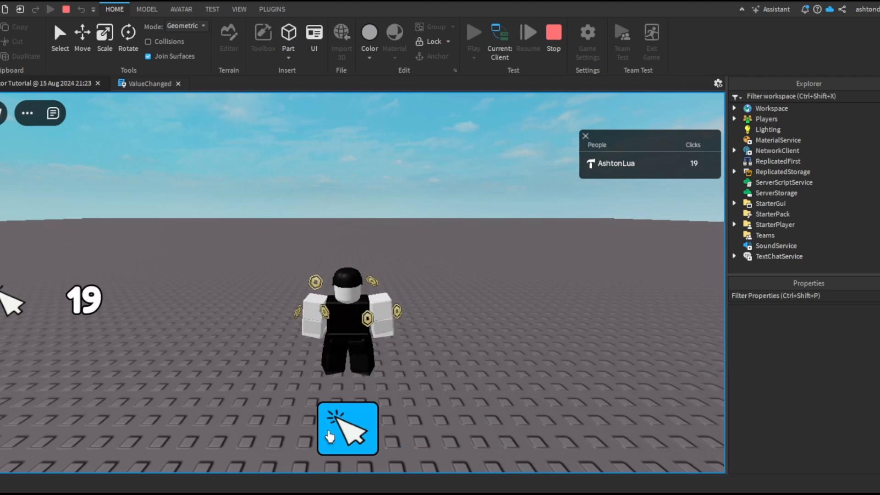
click(348, 428)
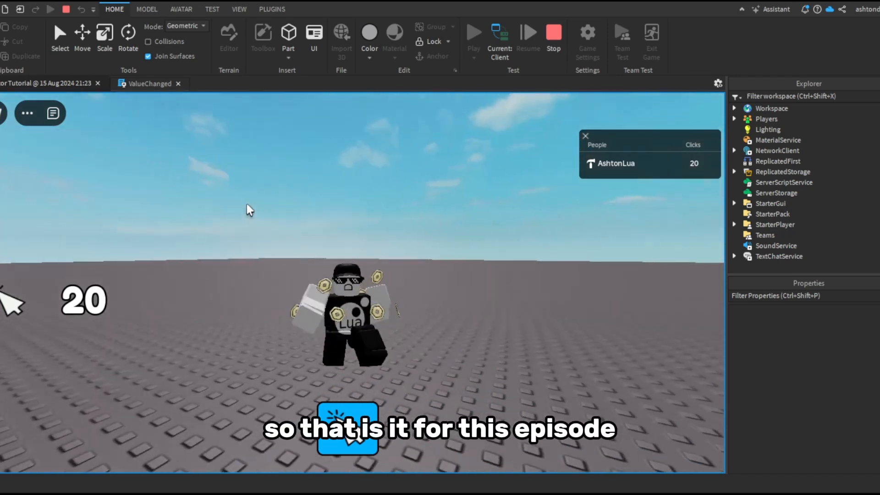